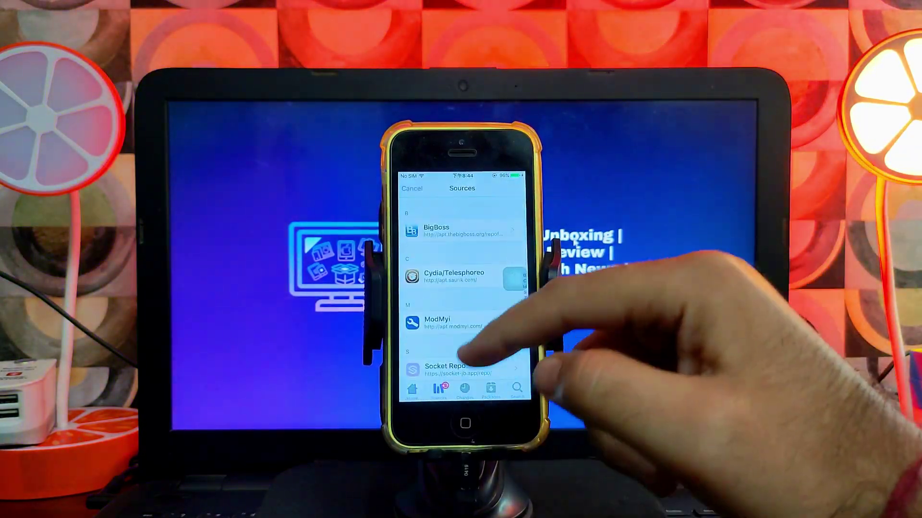
# Show Zebra's Sources list with BigBoss, Cydia/Telesphoreo, ModMyi and the Socket repository.
pyautogui.click(463, 391)
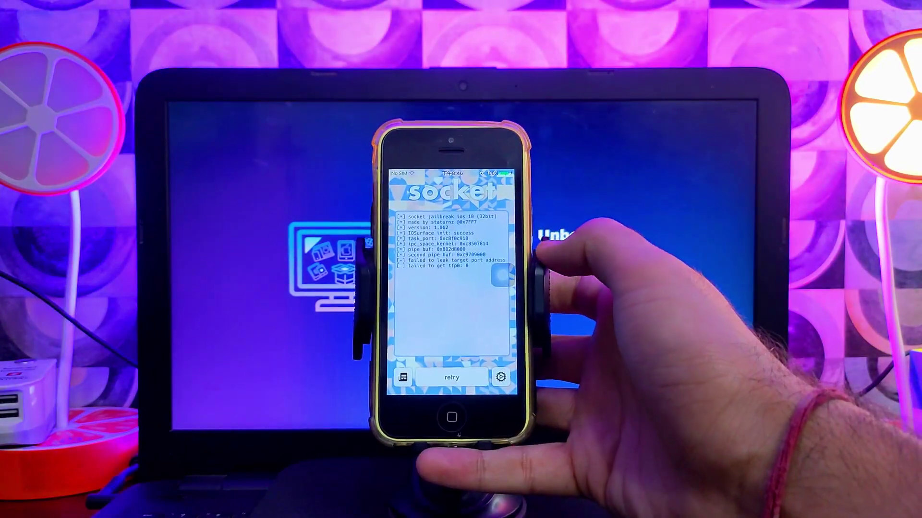
# Retry the Socket jailbreak so the exploit log starts running again after the tfp0 failure.
pyautogui.click(451, 377)
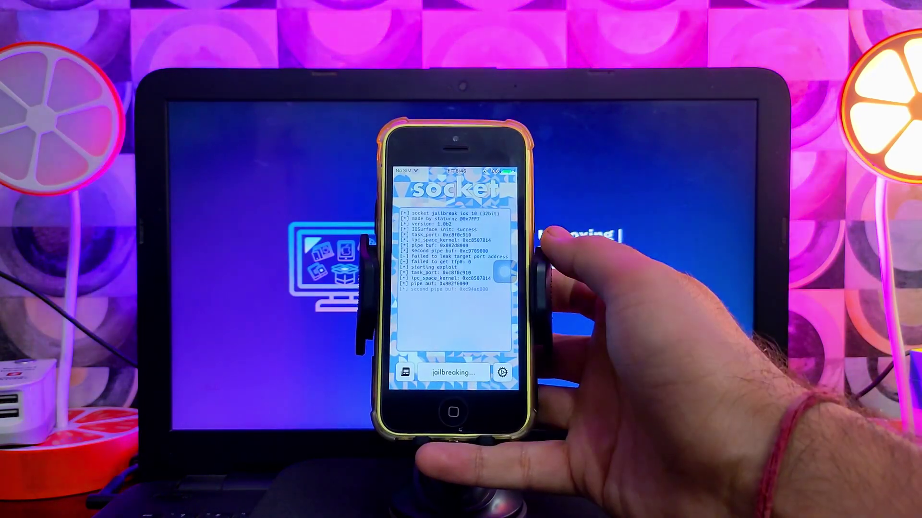